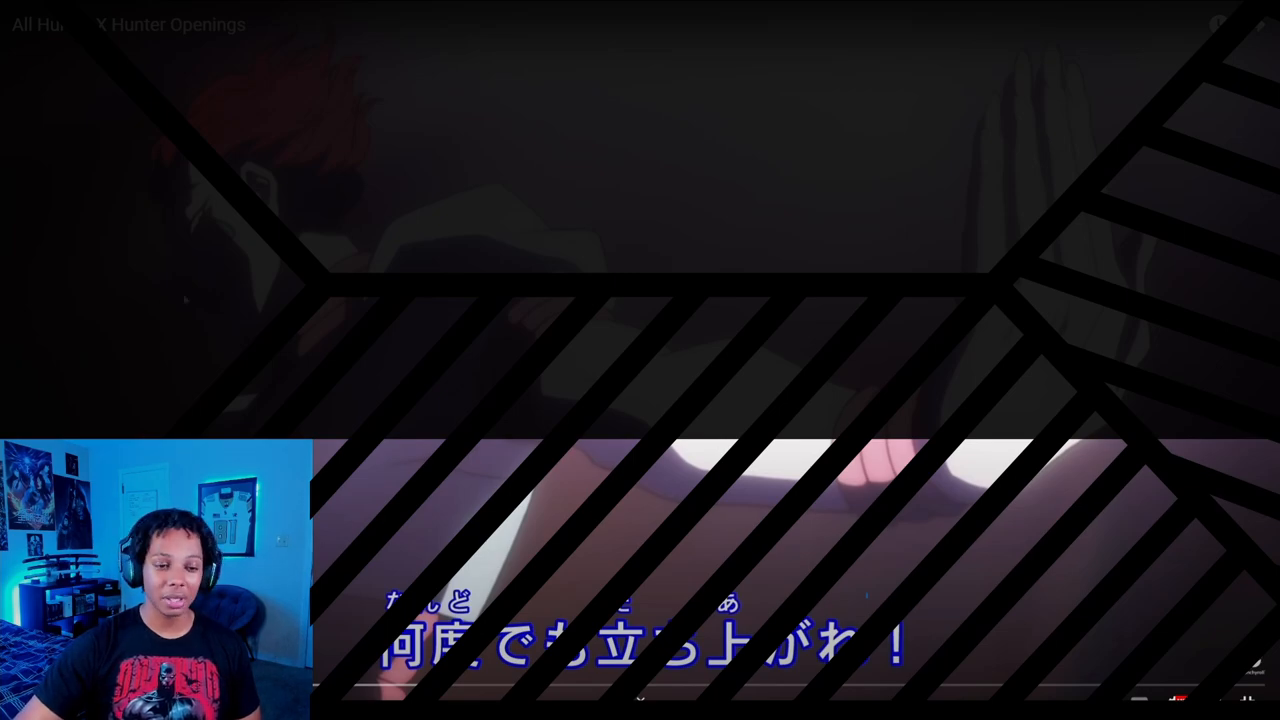
mouse_move(1032, 528)
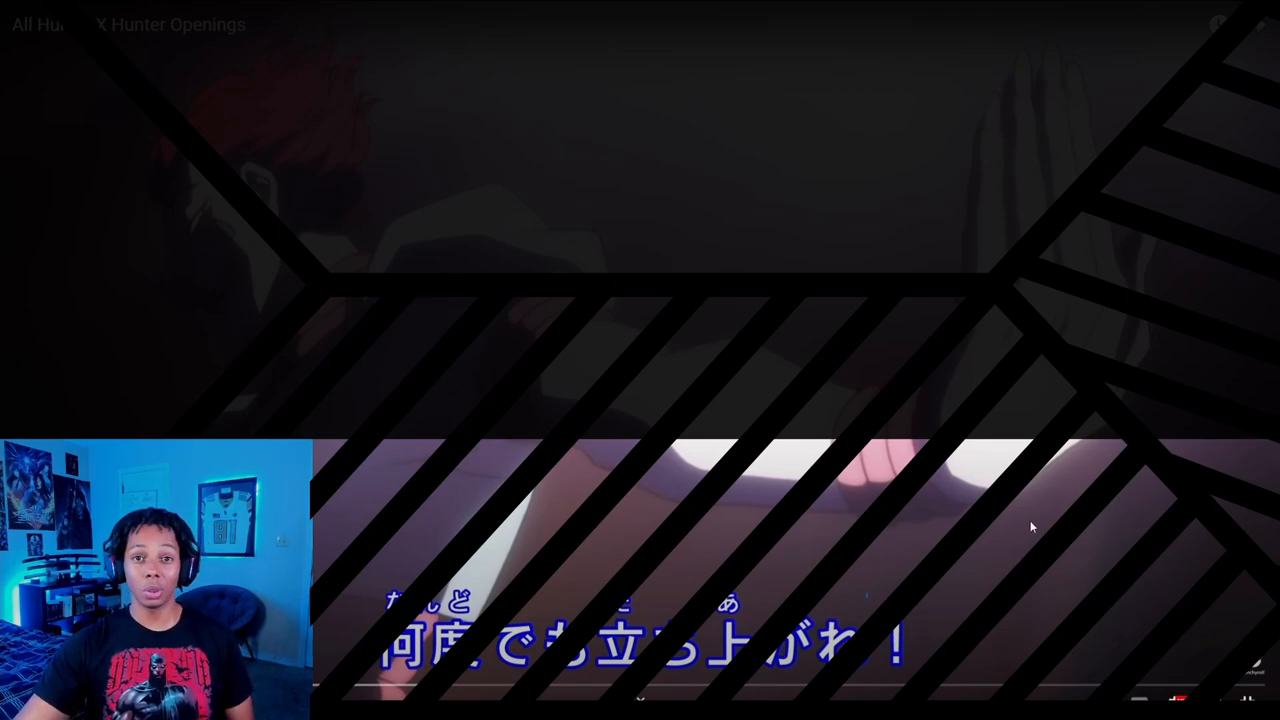
mouse_move(1010, 518)
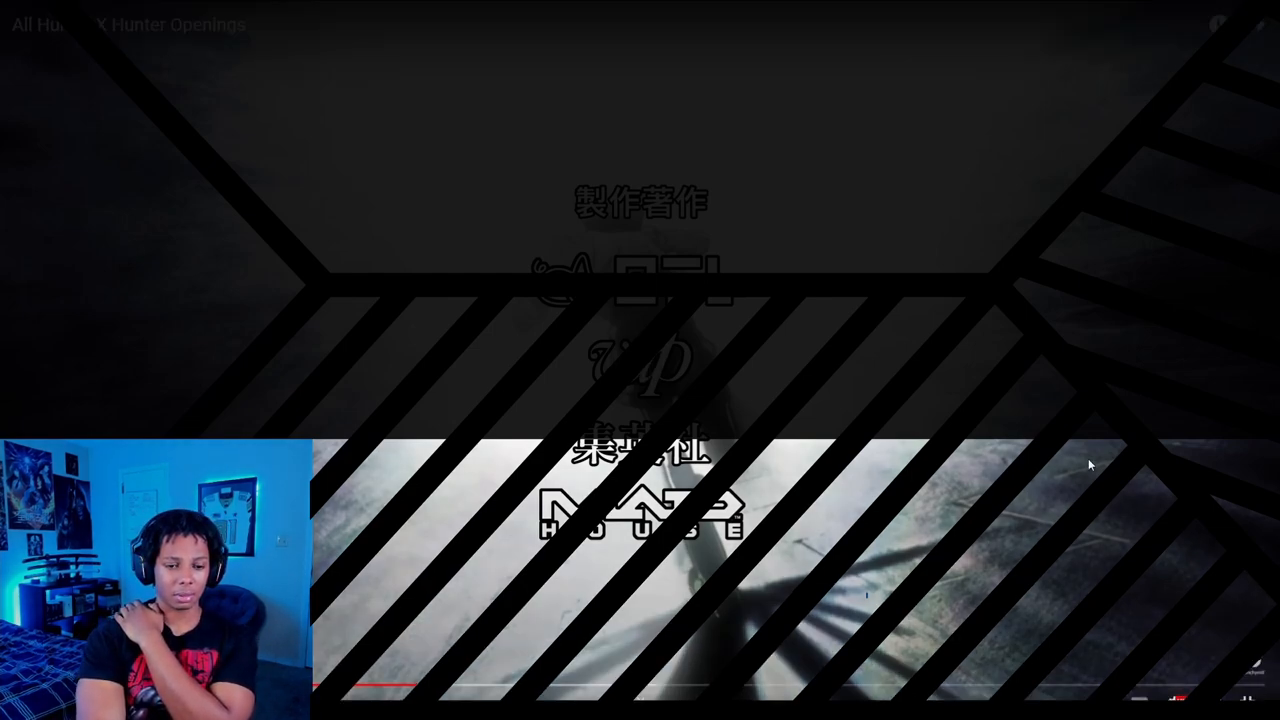
mouse_move(488, 688)
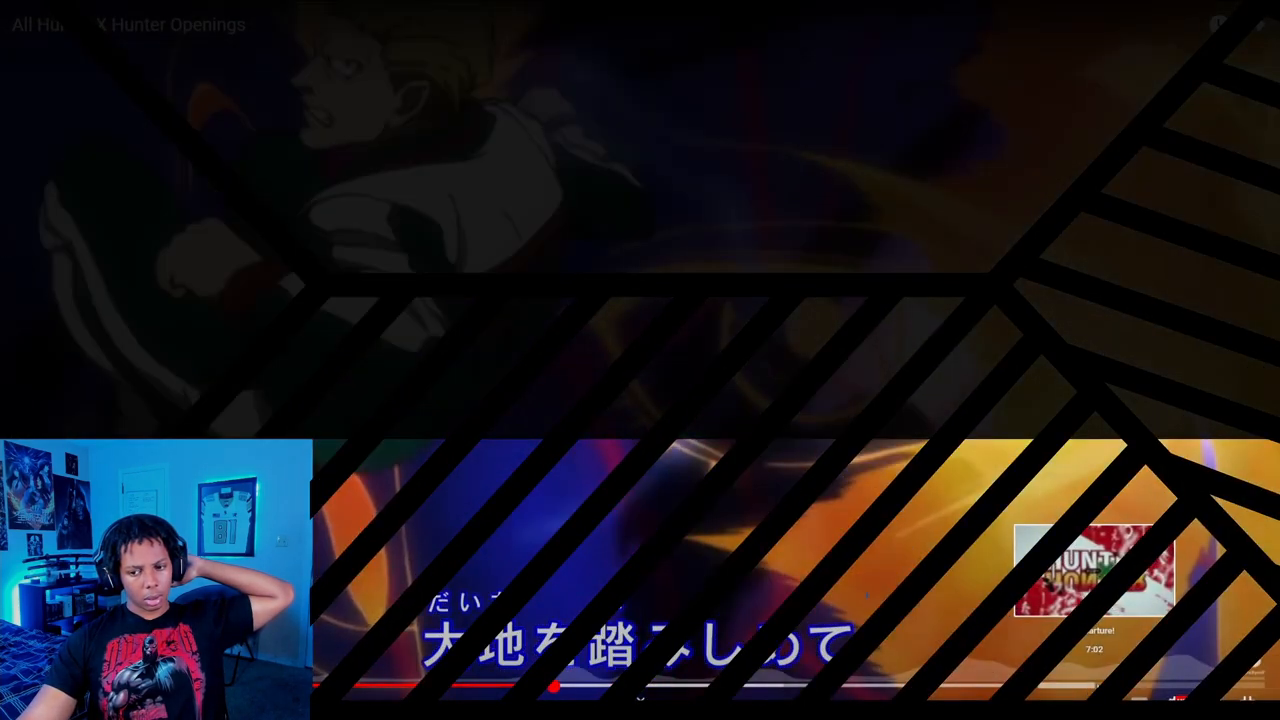
mouse_move(996, 568)
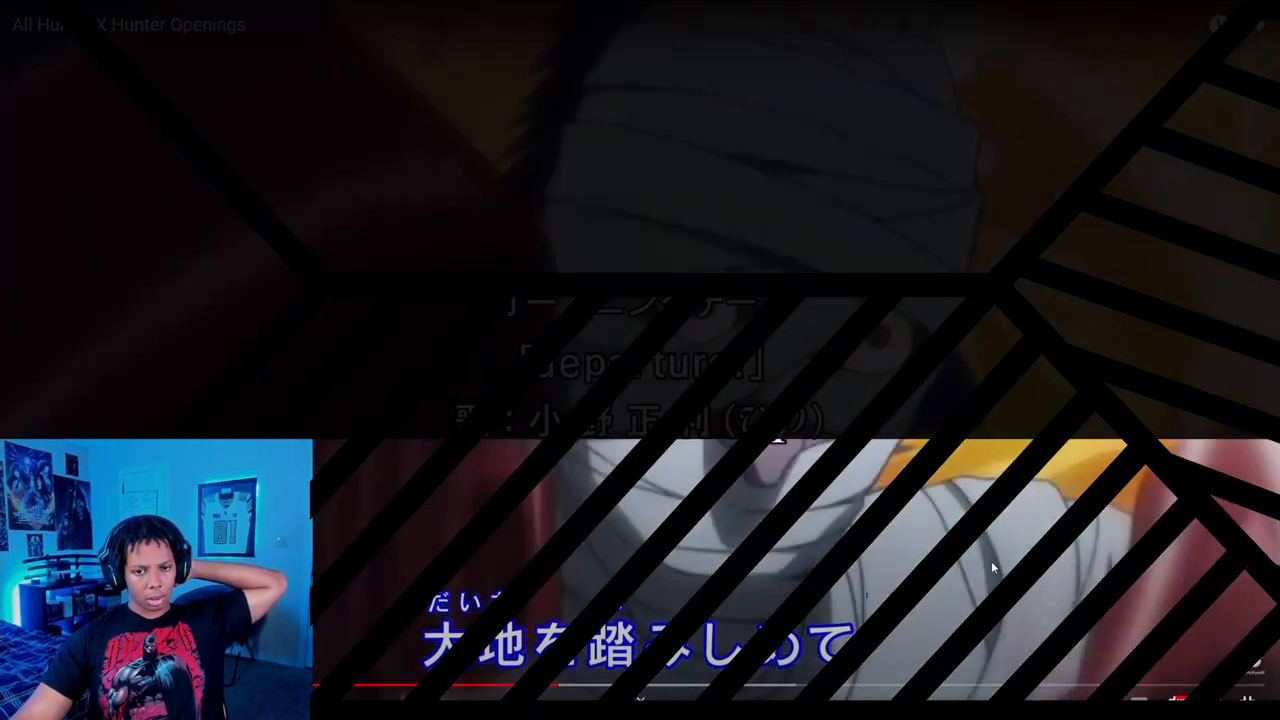